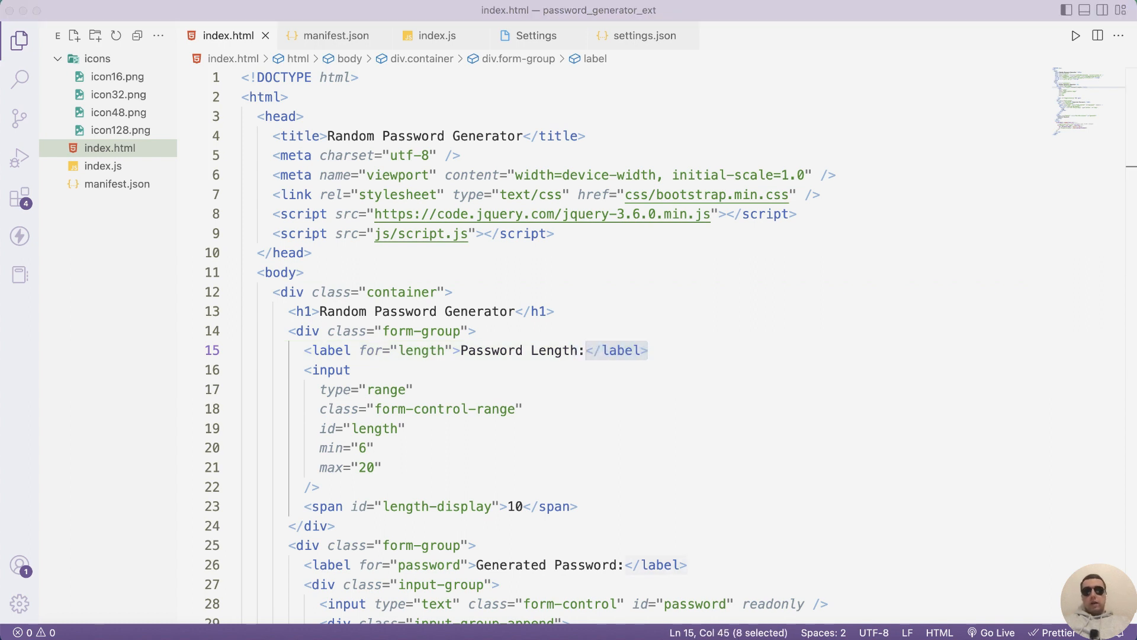
mouse_move(446, 585)
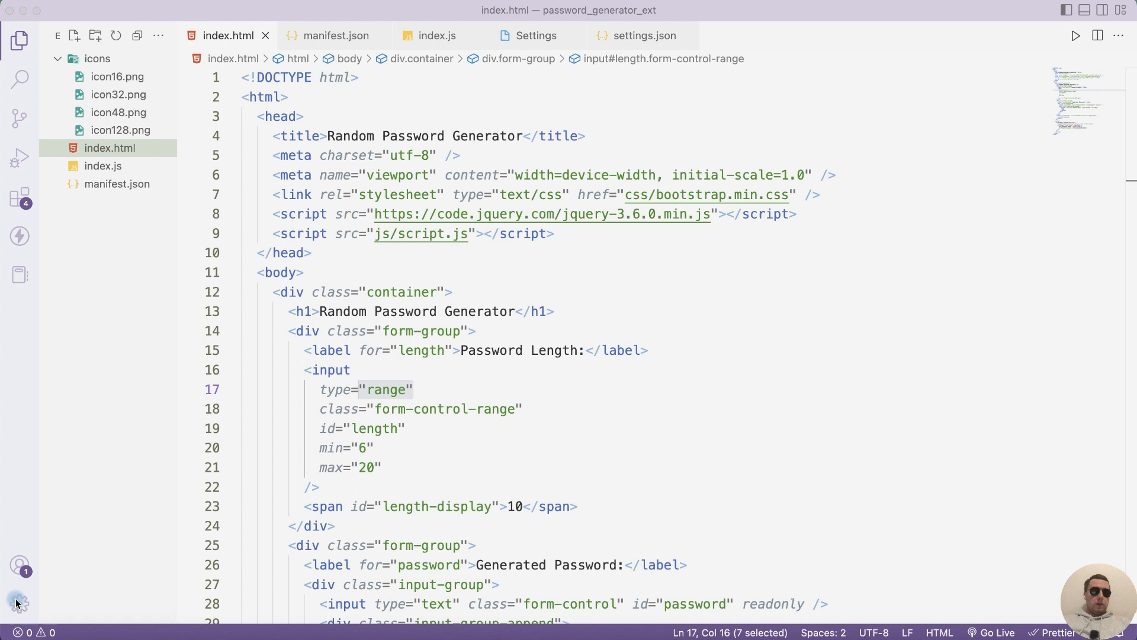
Step: Browse the colour theme list from the Manage menu and keep the default dark theme
left_click(17, 603)
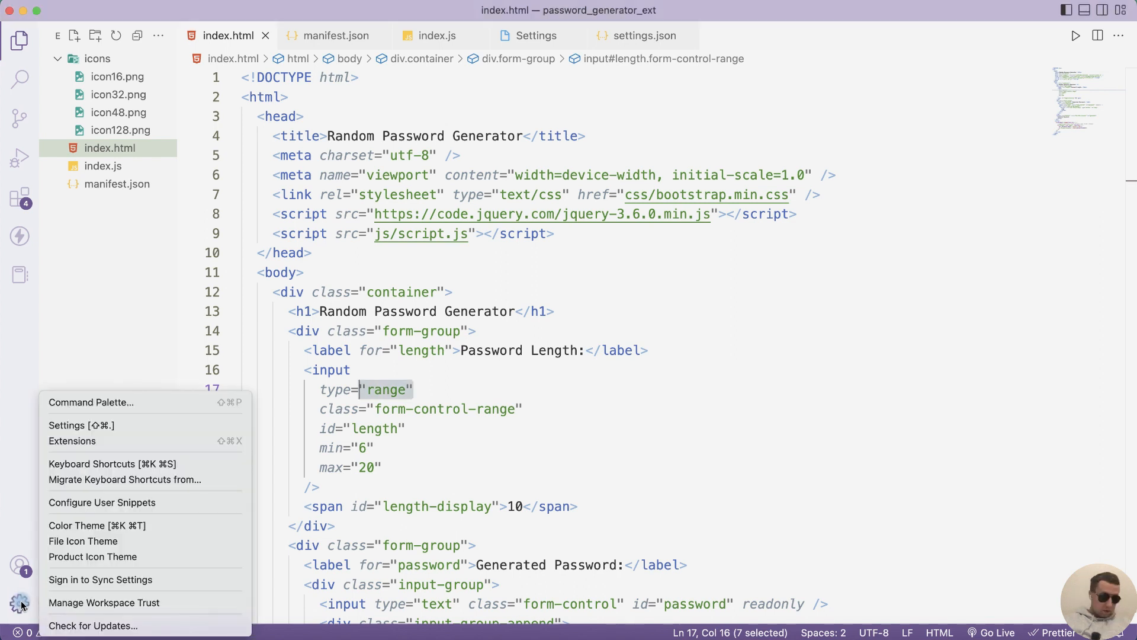
mouse_move(109, 526)
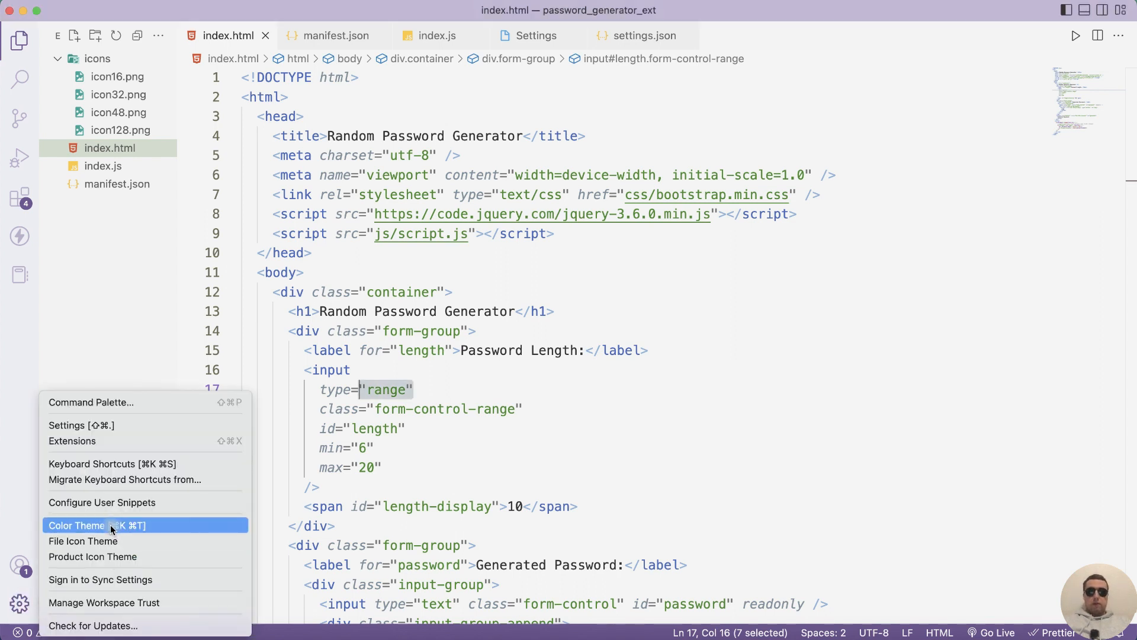
left_click(75, 526)
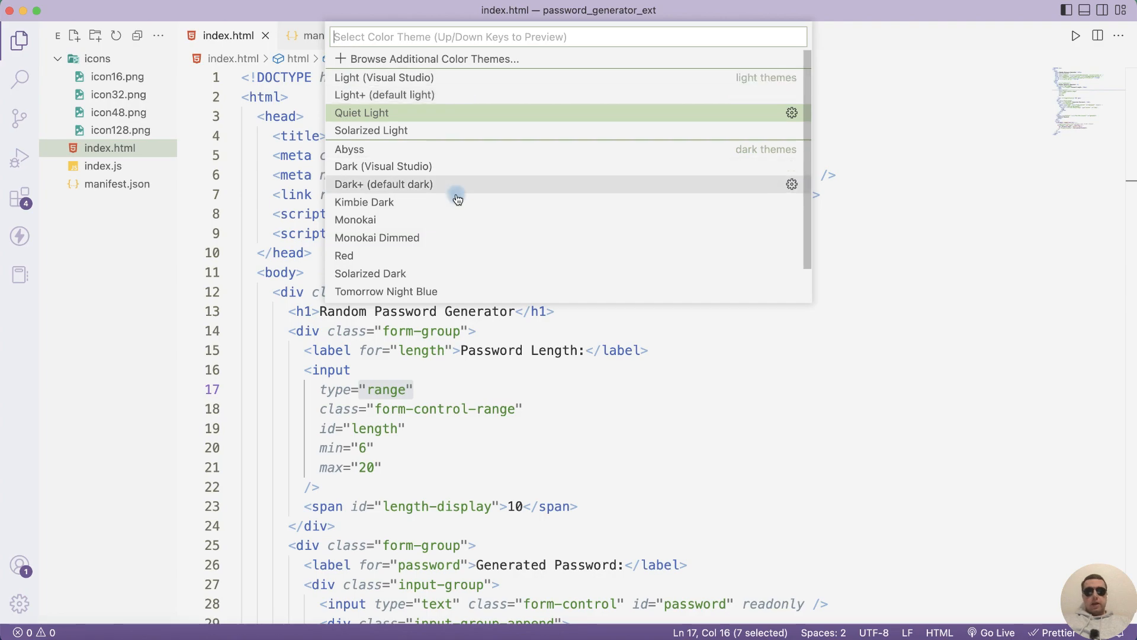
key("Escape")
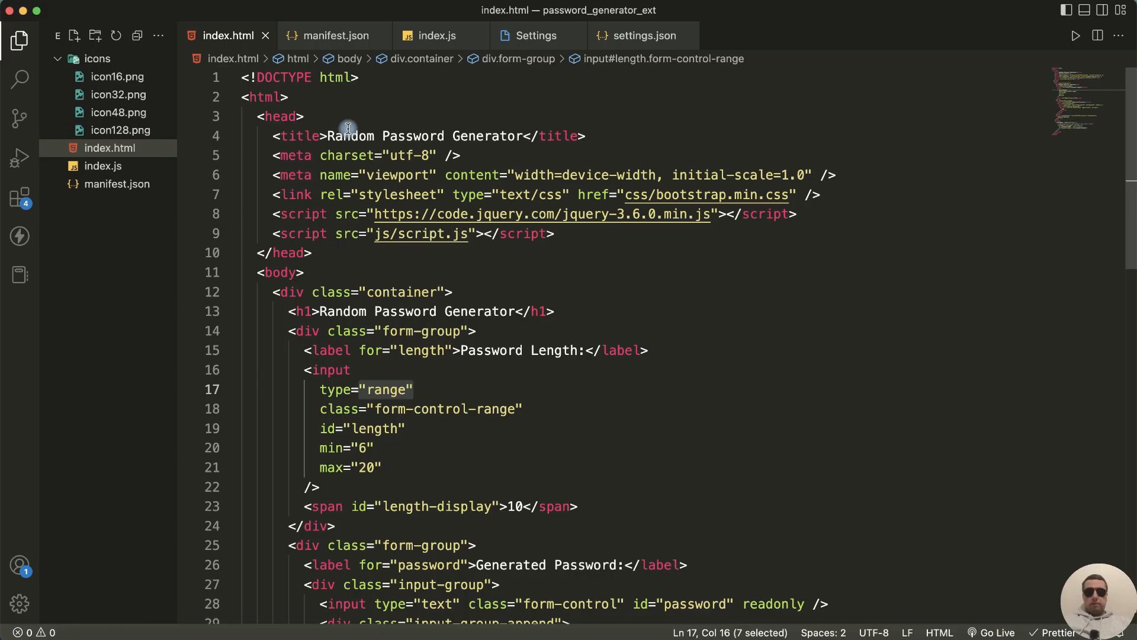
left_click(16, 603)
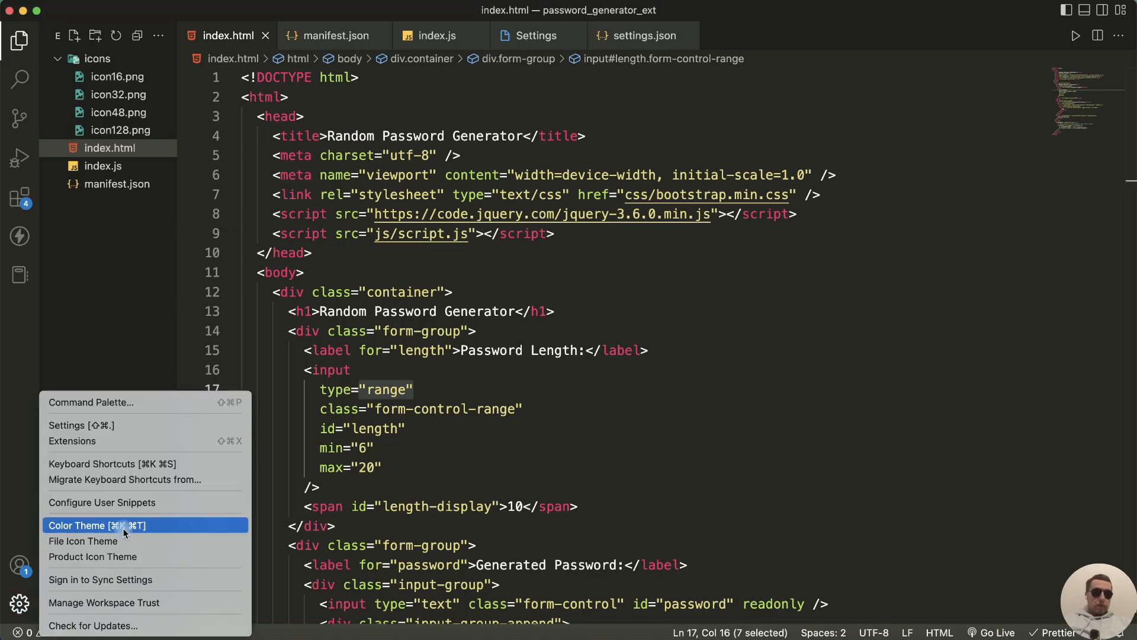
left_click(123, 526)
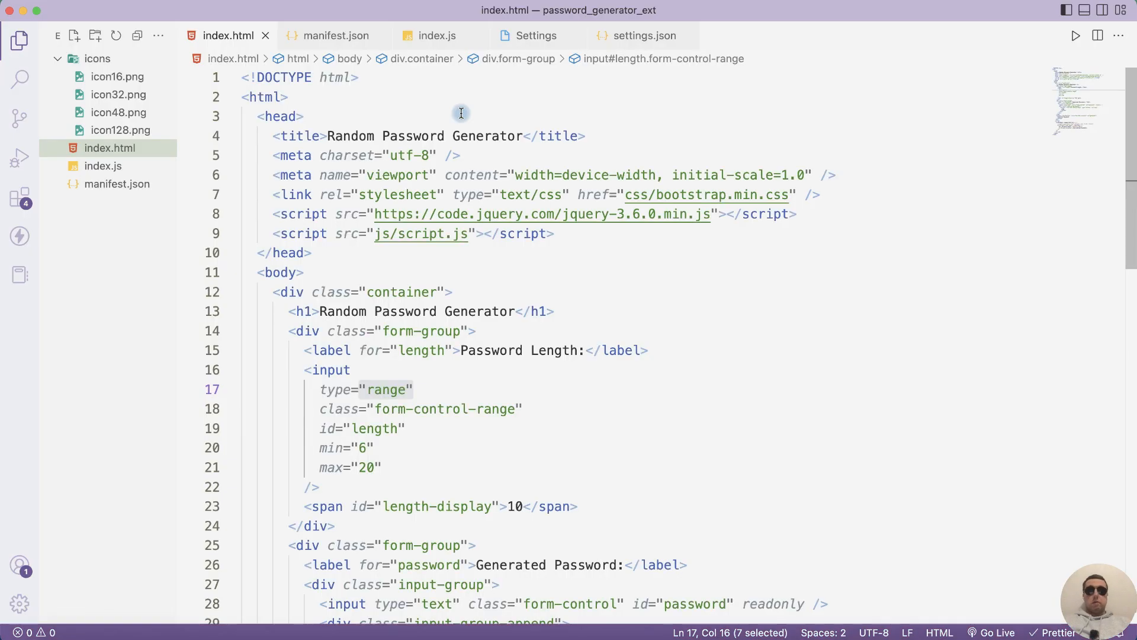
mouse_move(18, 603)
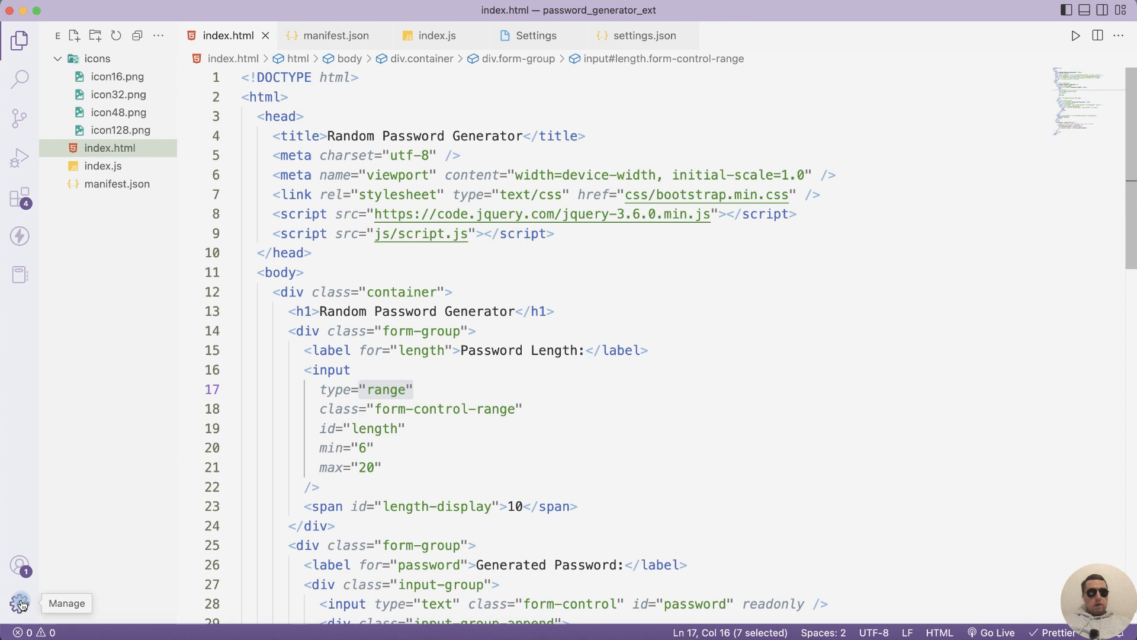
Step: Search the Settings editor for 'json' and switch to editing the raw settings.json file
left_click(17, 601)
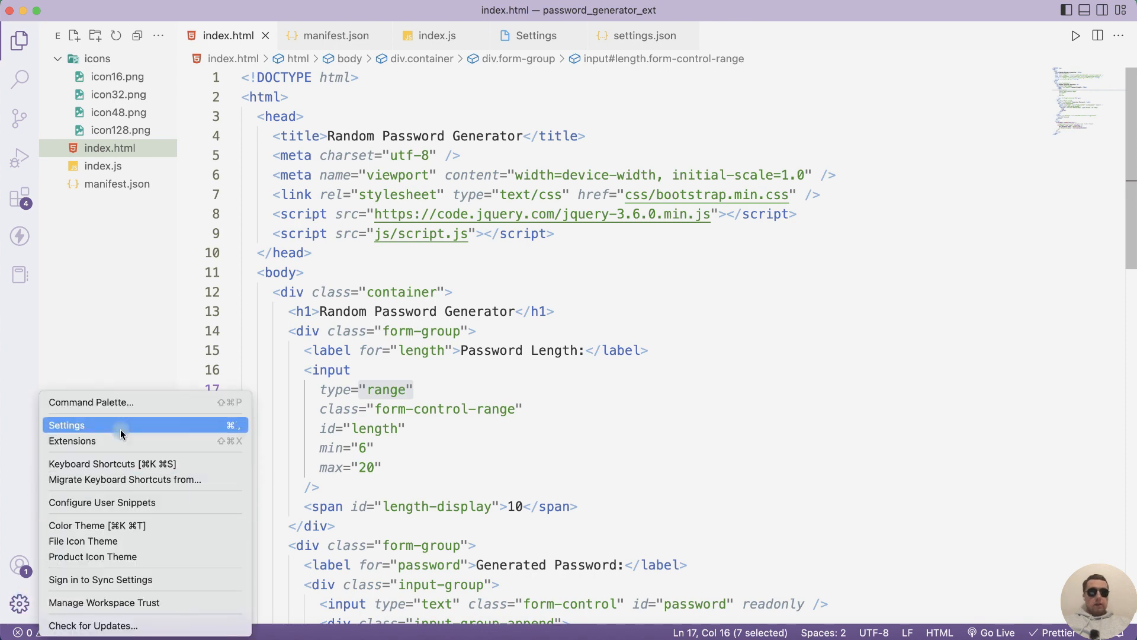
left_click(67, 424)
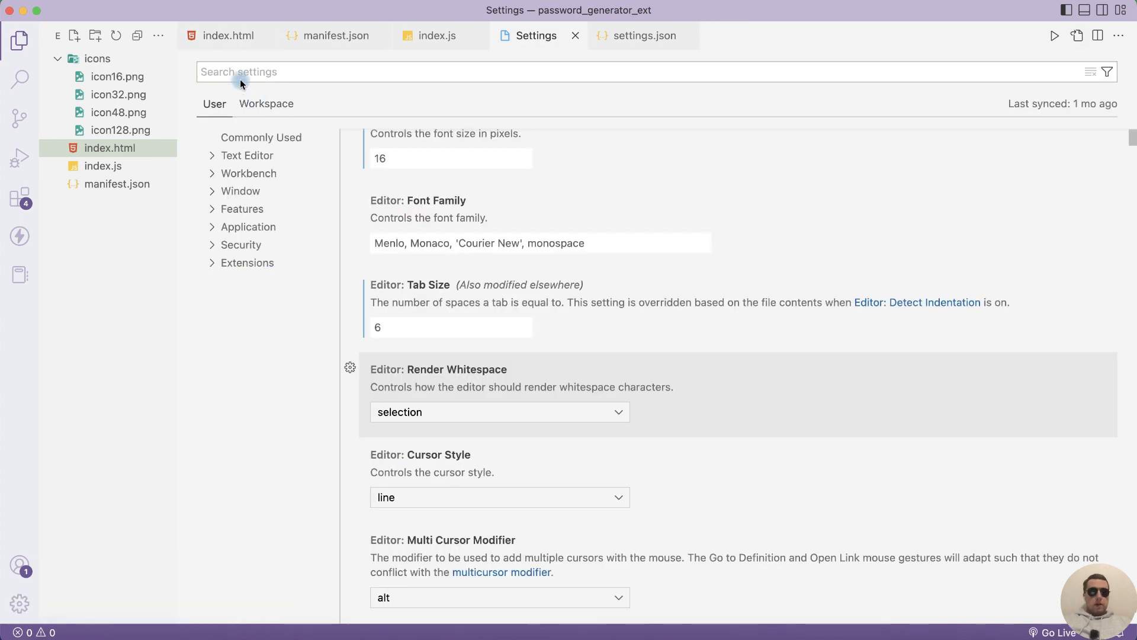
type("json")
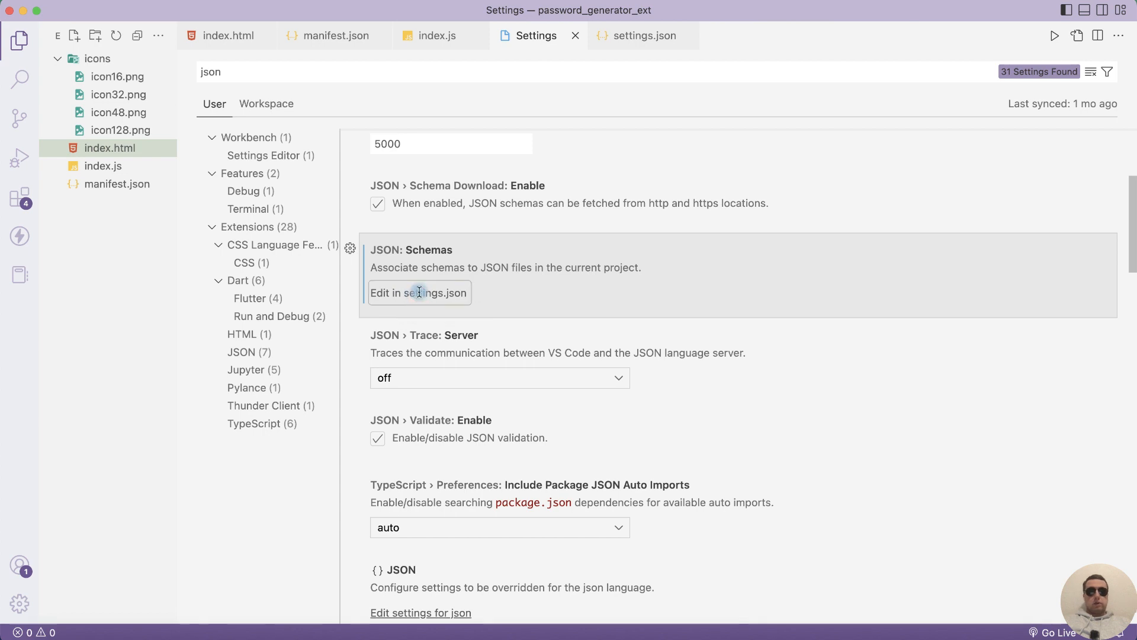
left_click(420, 293)
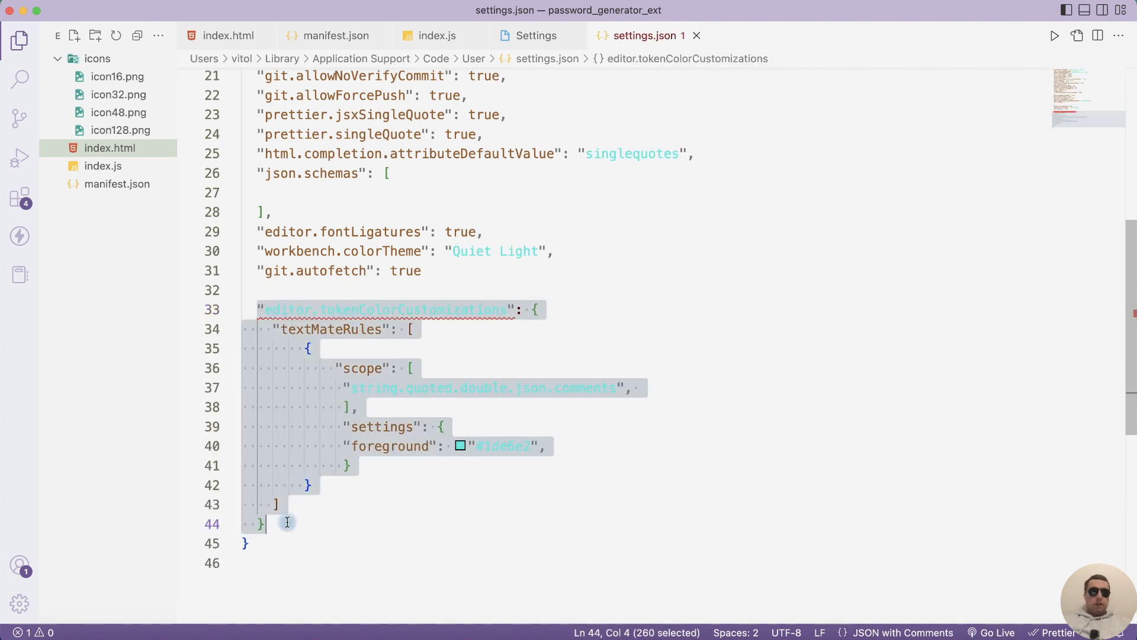
Step: Change the rule's foreground value from #1de6e2 to the blue #4617d5 via the colour picker
left_click(536, 341)
type(",")
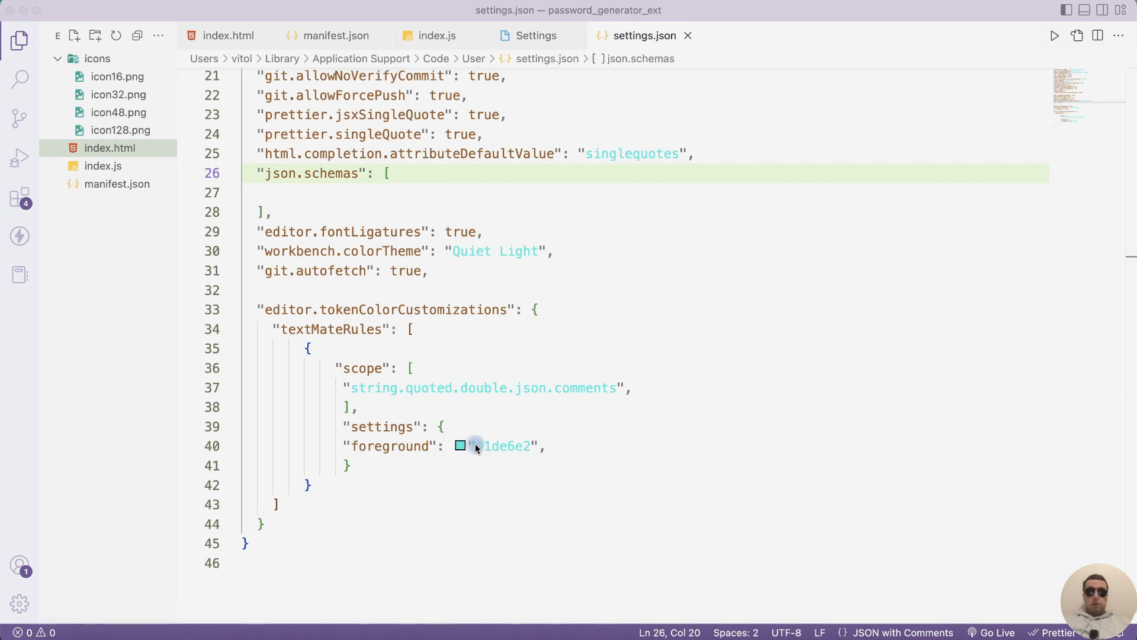
left_click(476, 445)
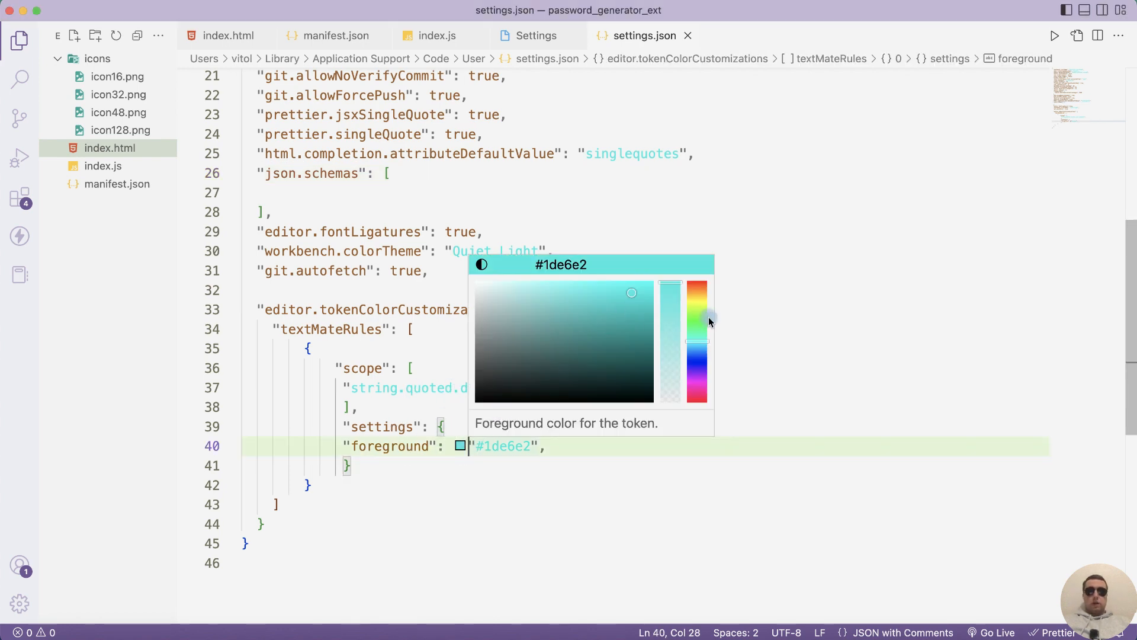
left_click_drag(698, 323, 699, 365)
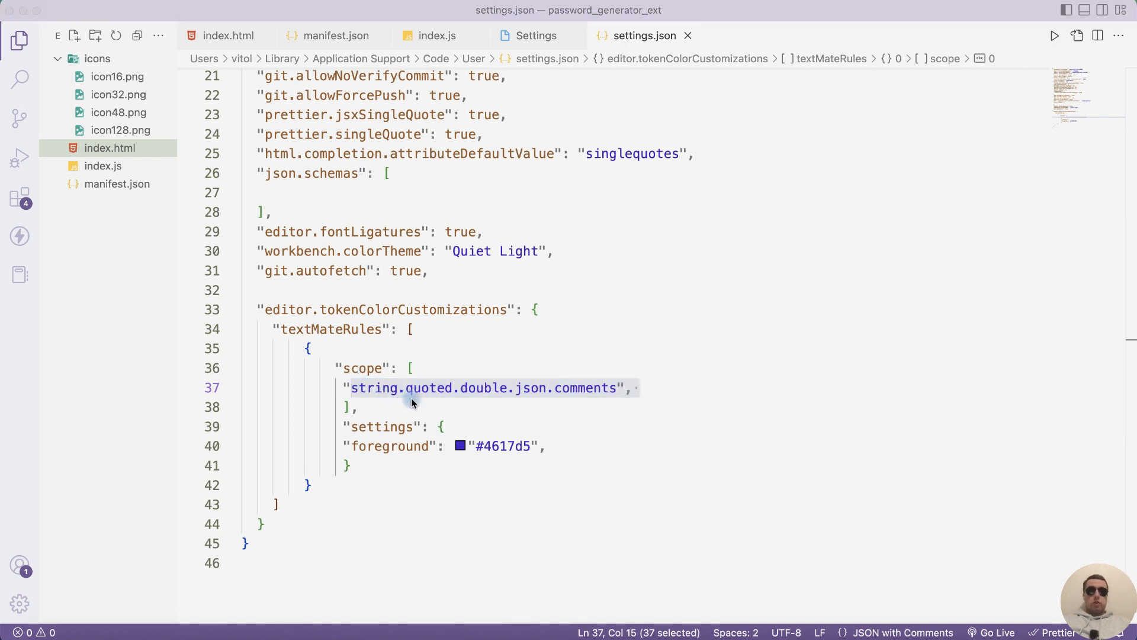
mouse_move(649, 382)
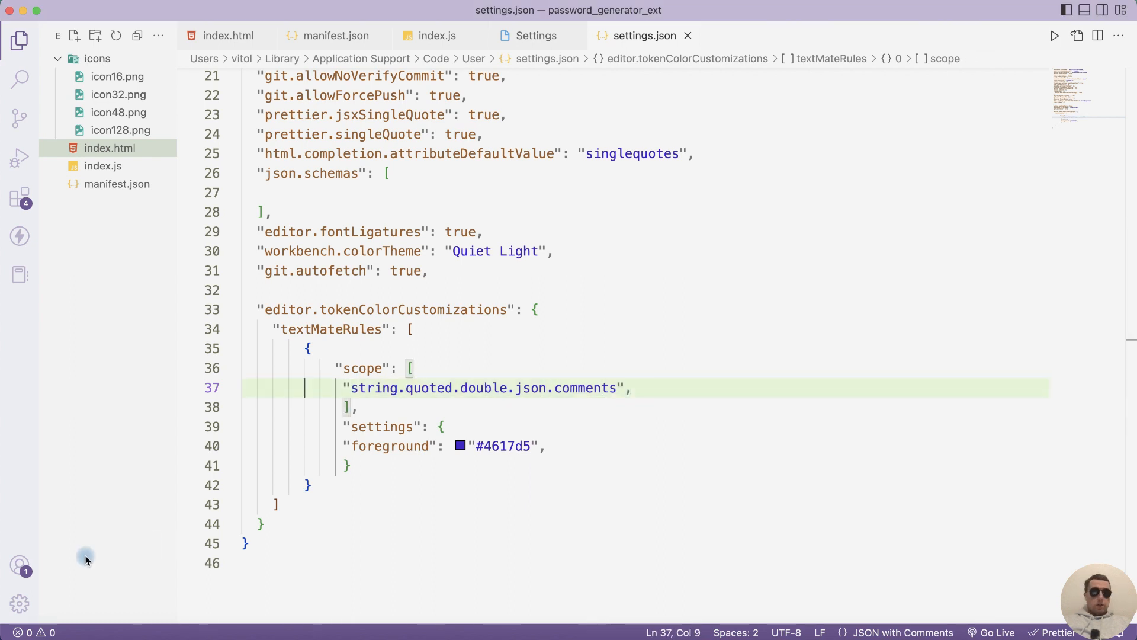
left_click(17, 602)
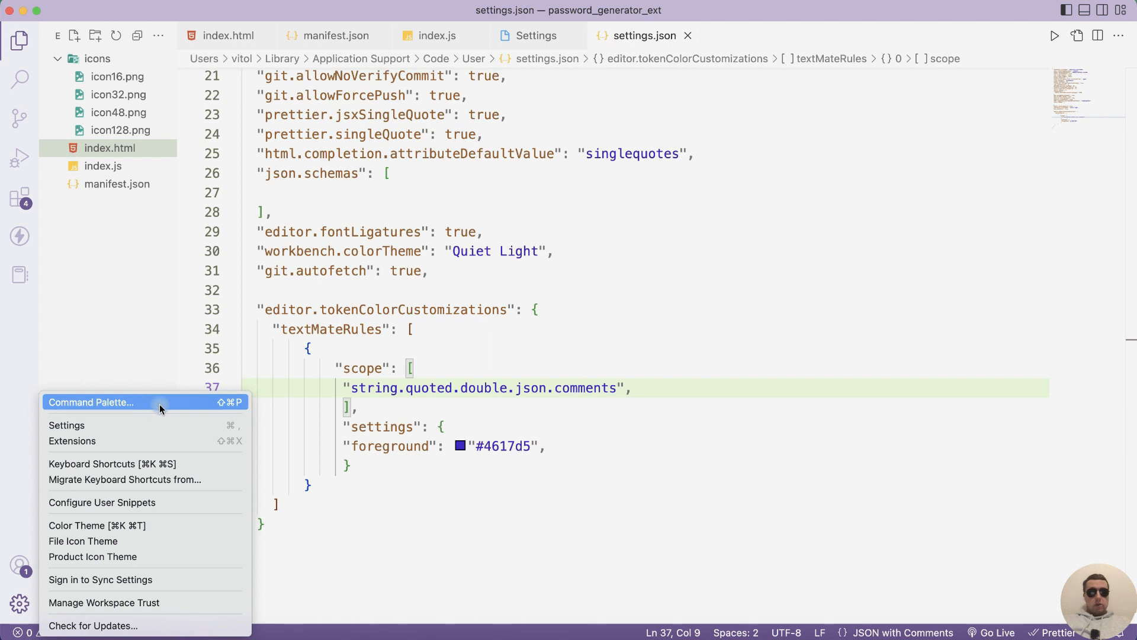
mouse_move(212, 405)
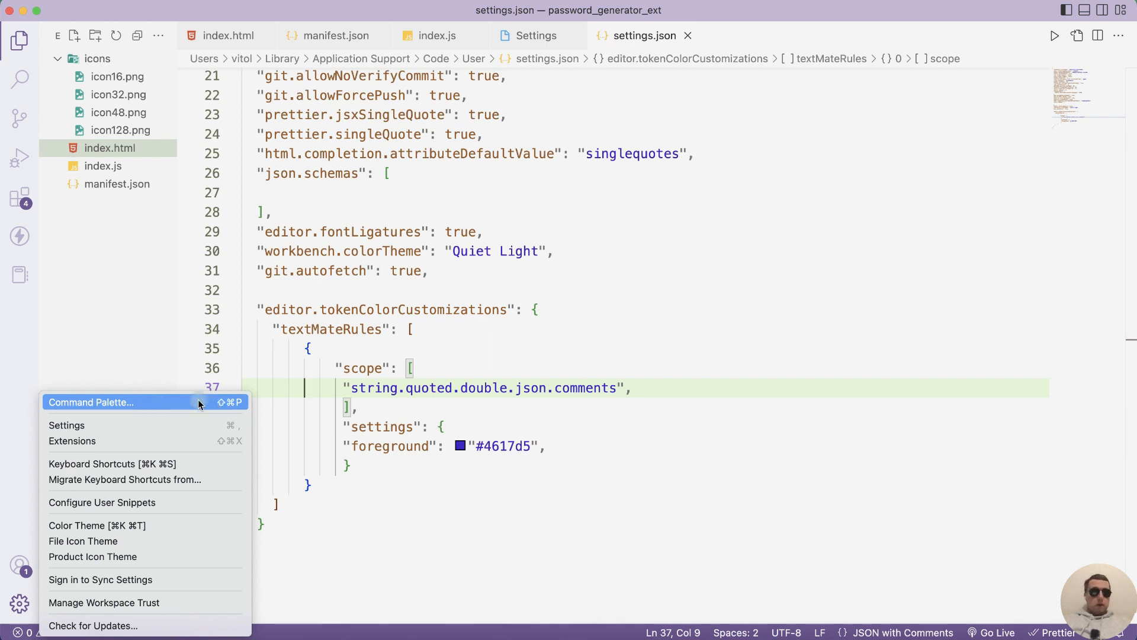
left_click(91, 403)
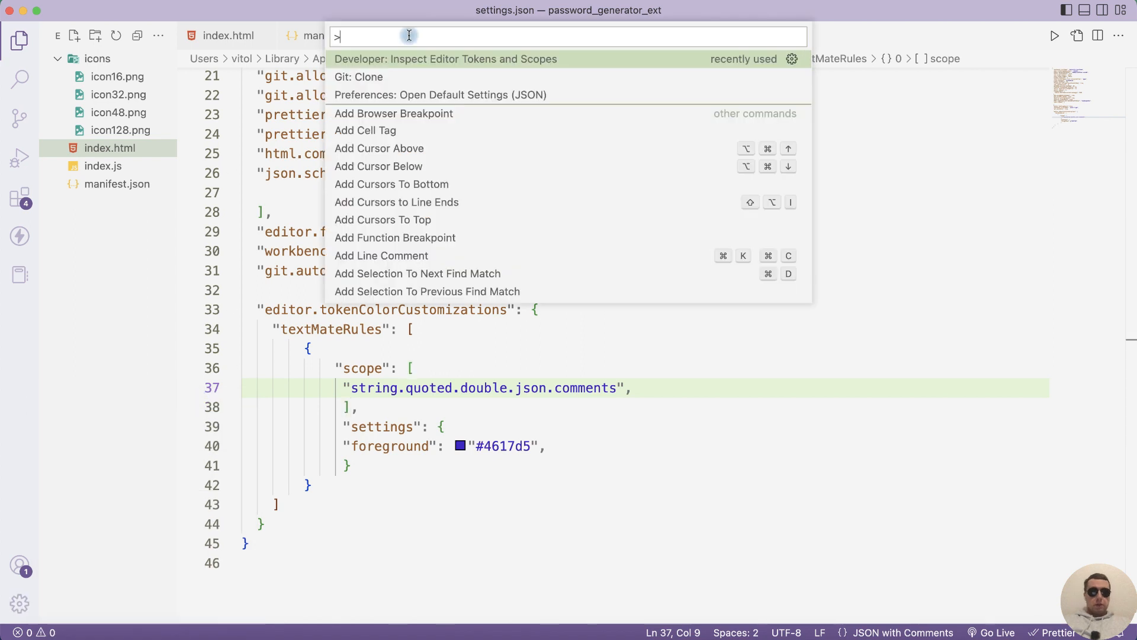
type("inspect")
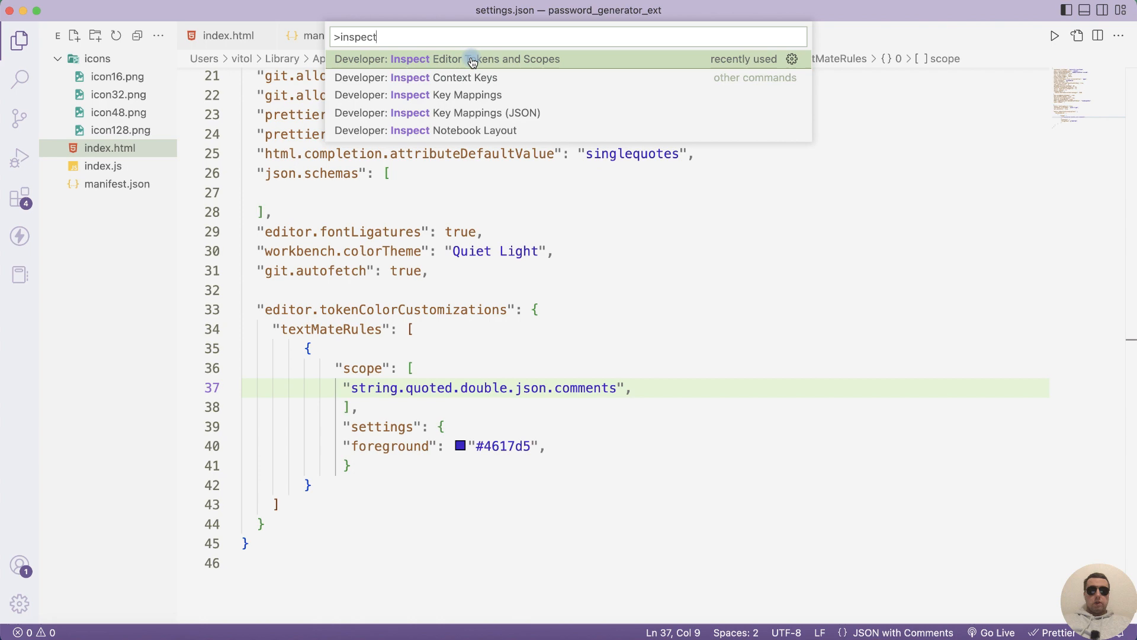
left_click(472, 59)
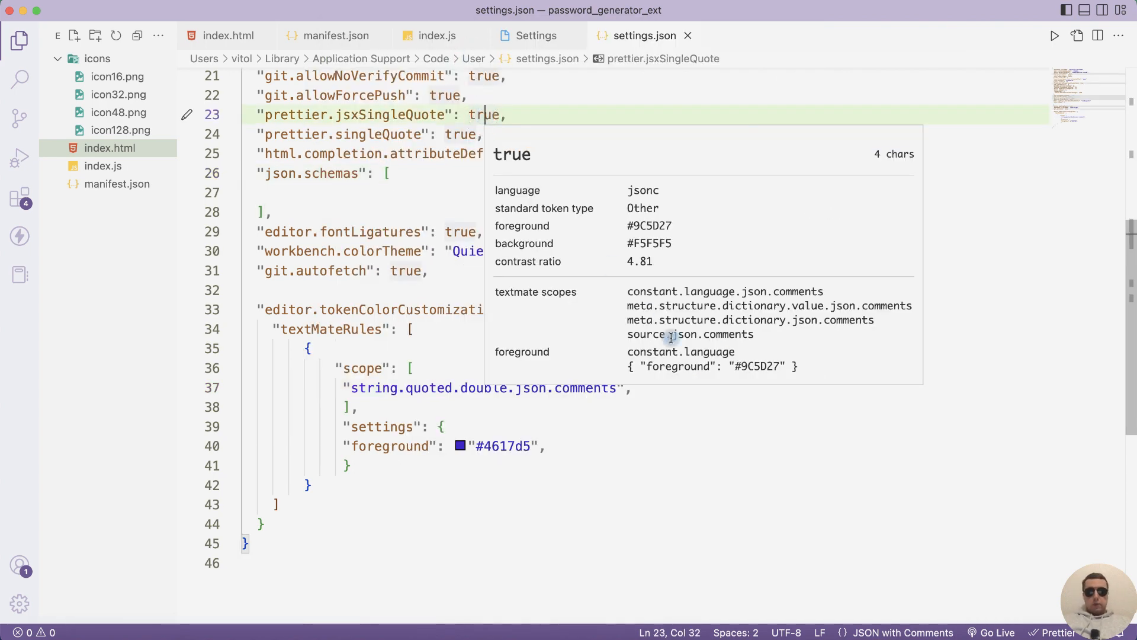
mouse_move(739, 334)
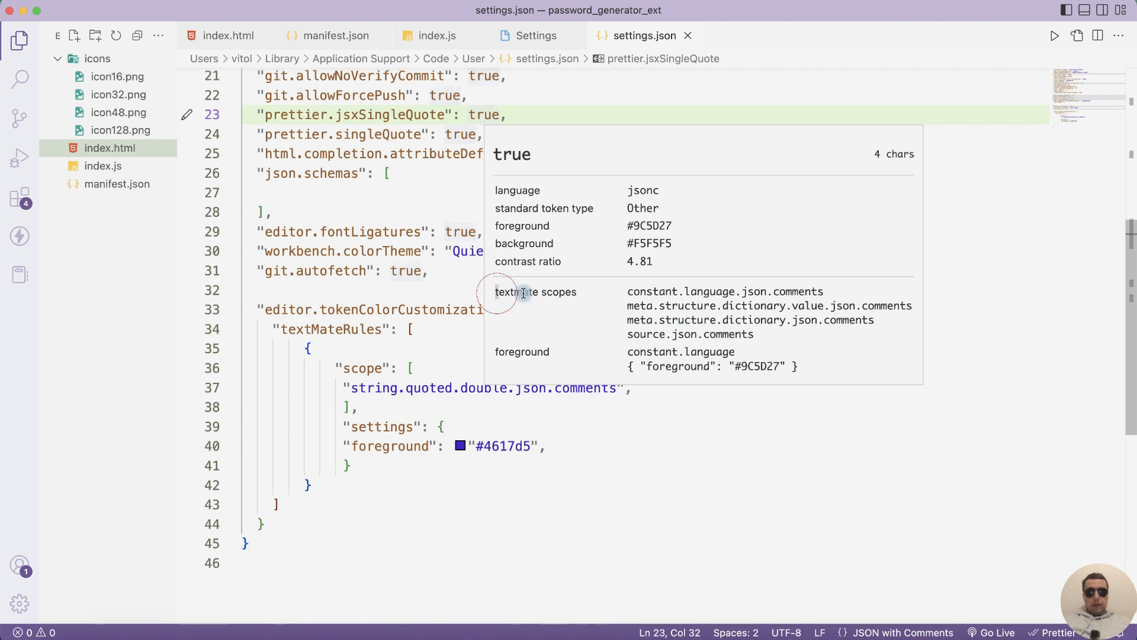
mouse_move(644, 291)
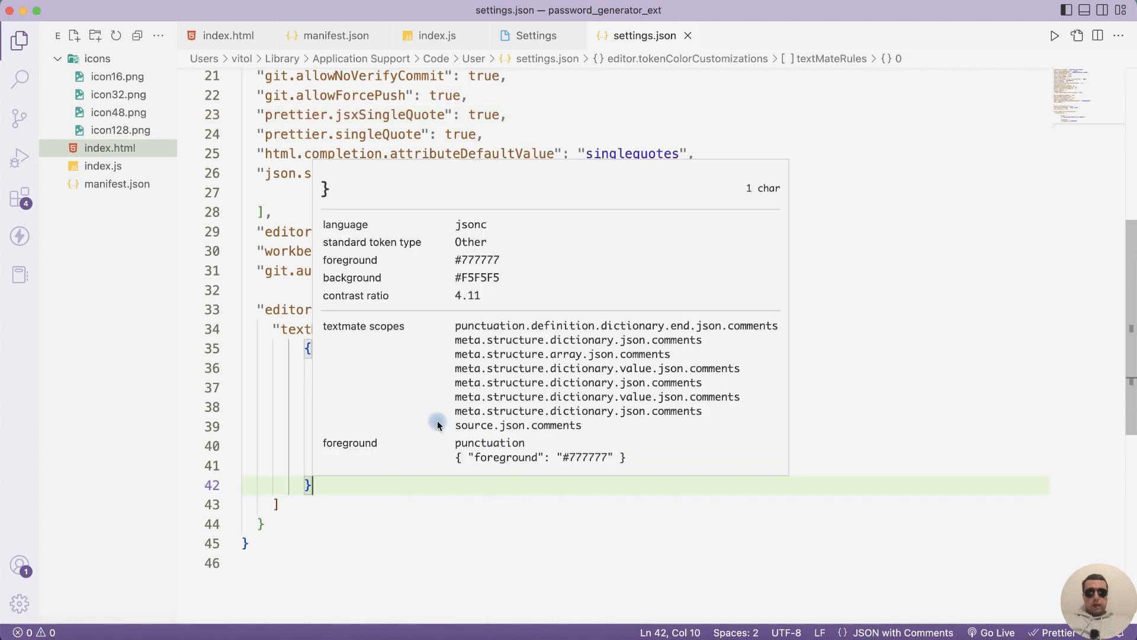
mouse_move(438, 423)
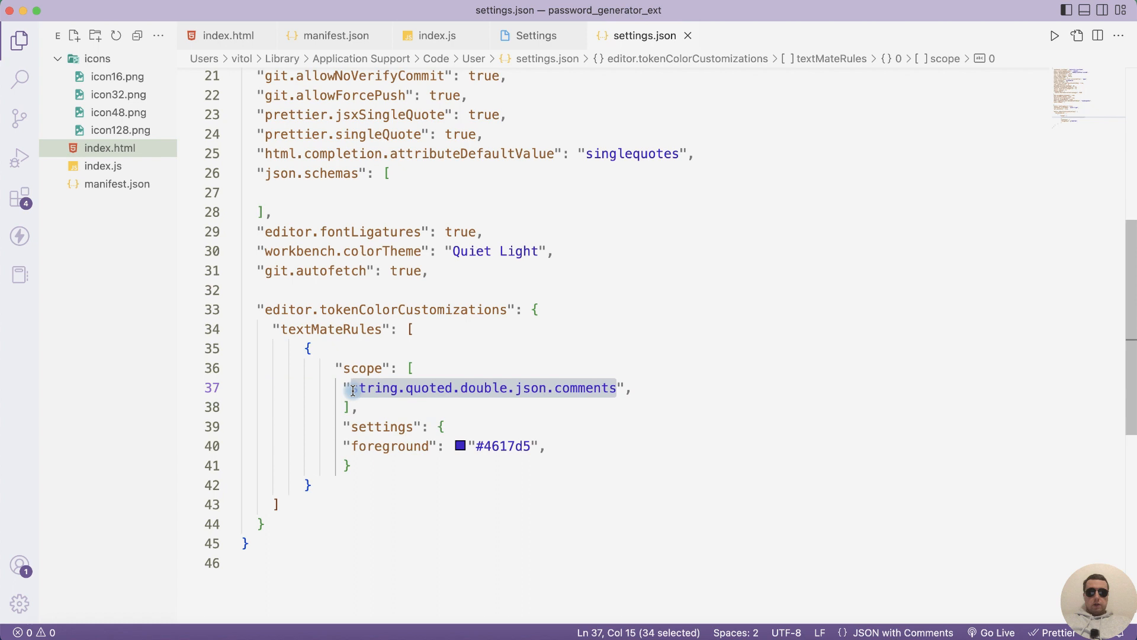
Step: Replace the rule's scope string with constant.language.json.comments
key("Delete")
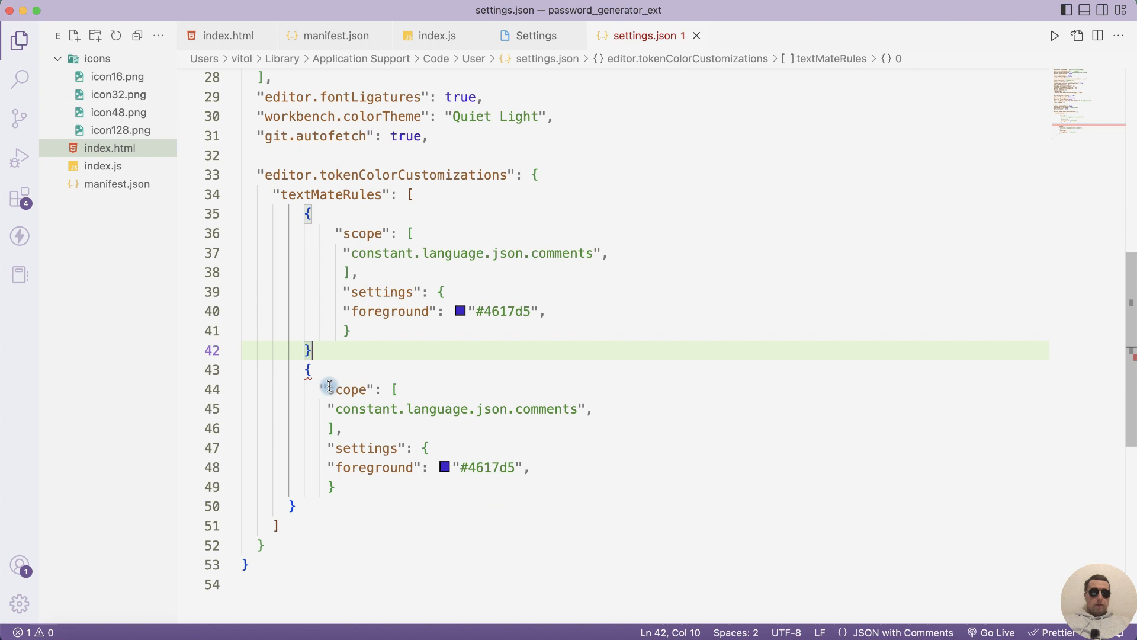
mouse_move(318, 349)
type(",")
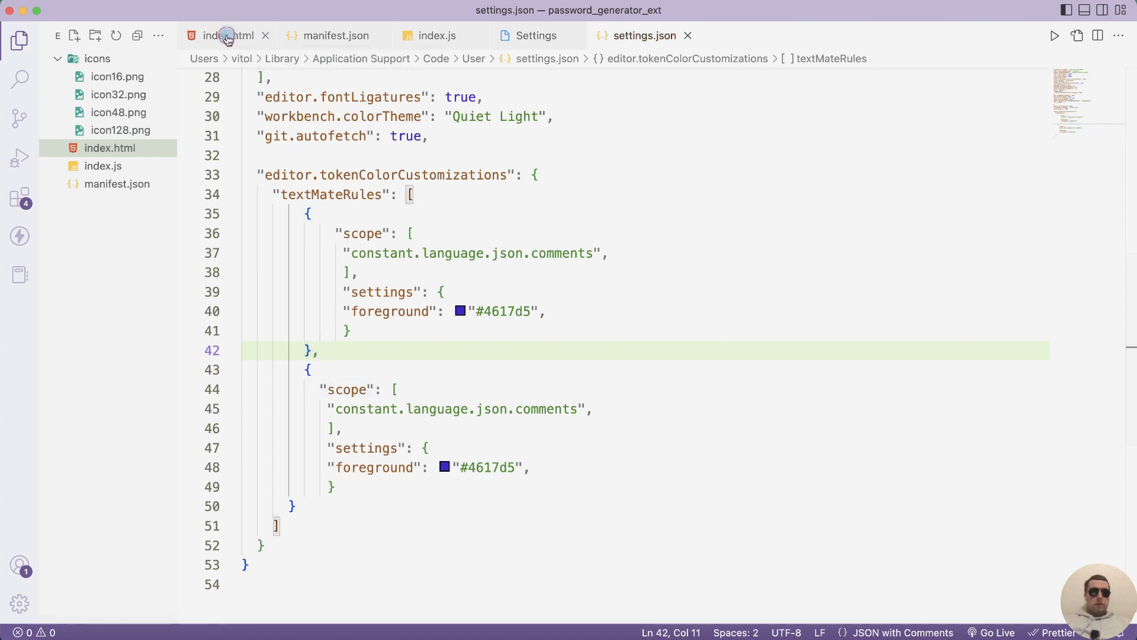
left_click(222, 35)
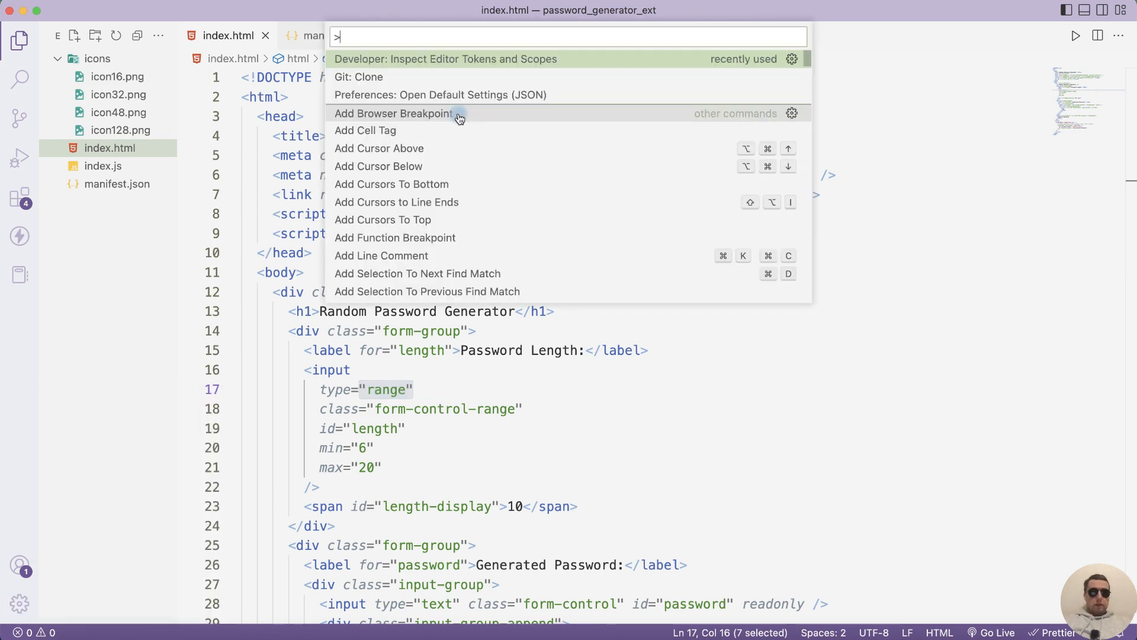
mouse_move(452, 62)
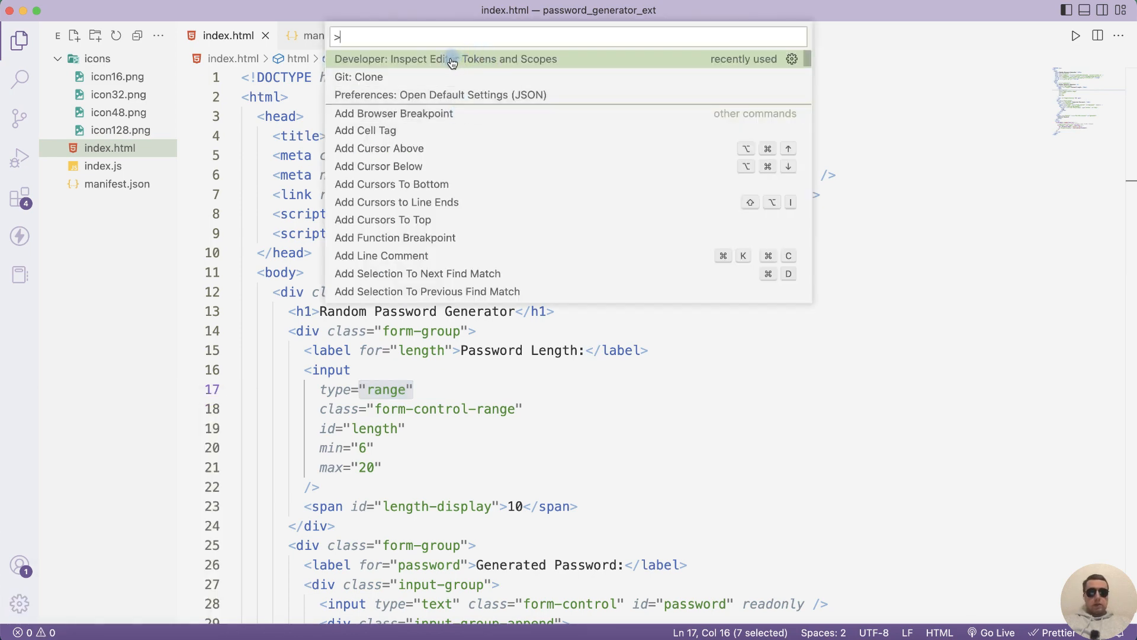
left_click(450, 59)
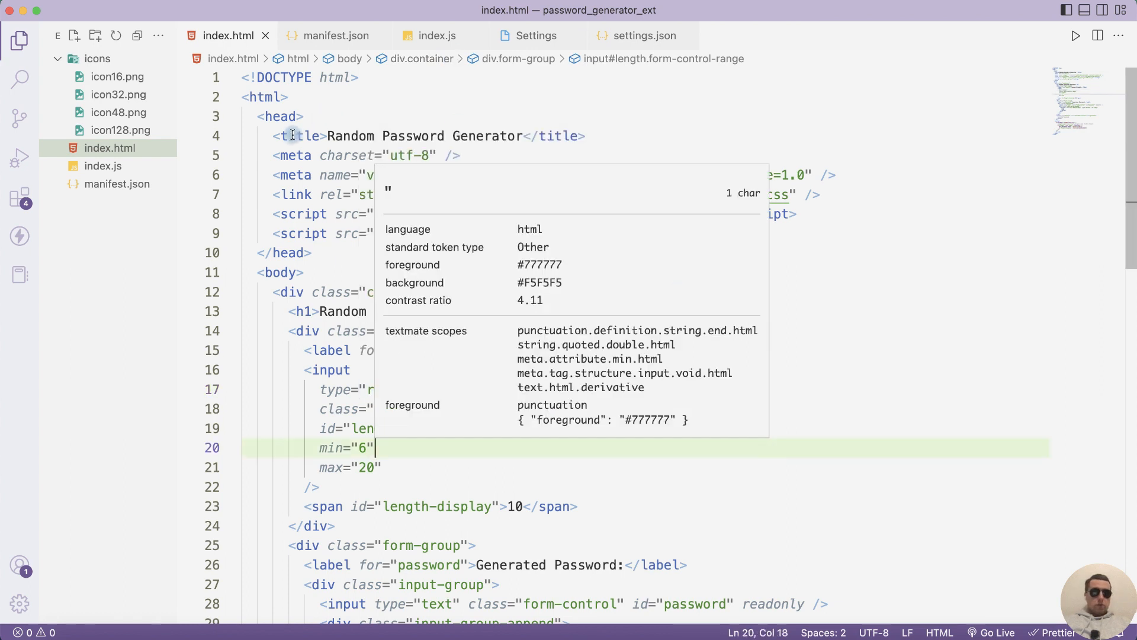
left_click(280, 116)
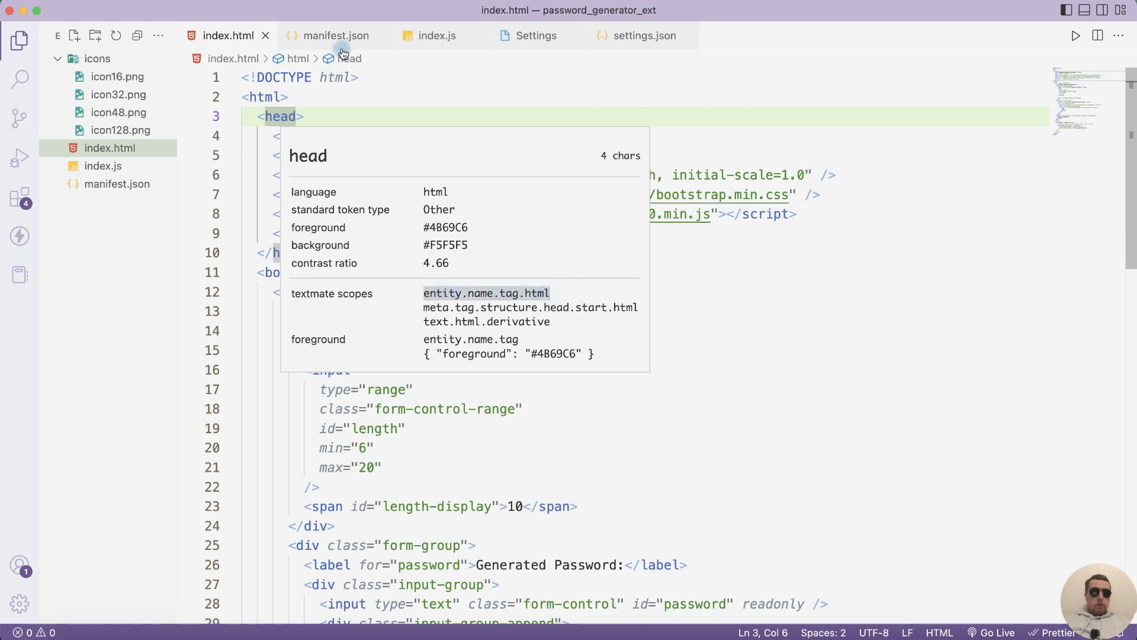
left_click(644, 35)
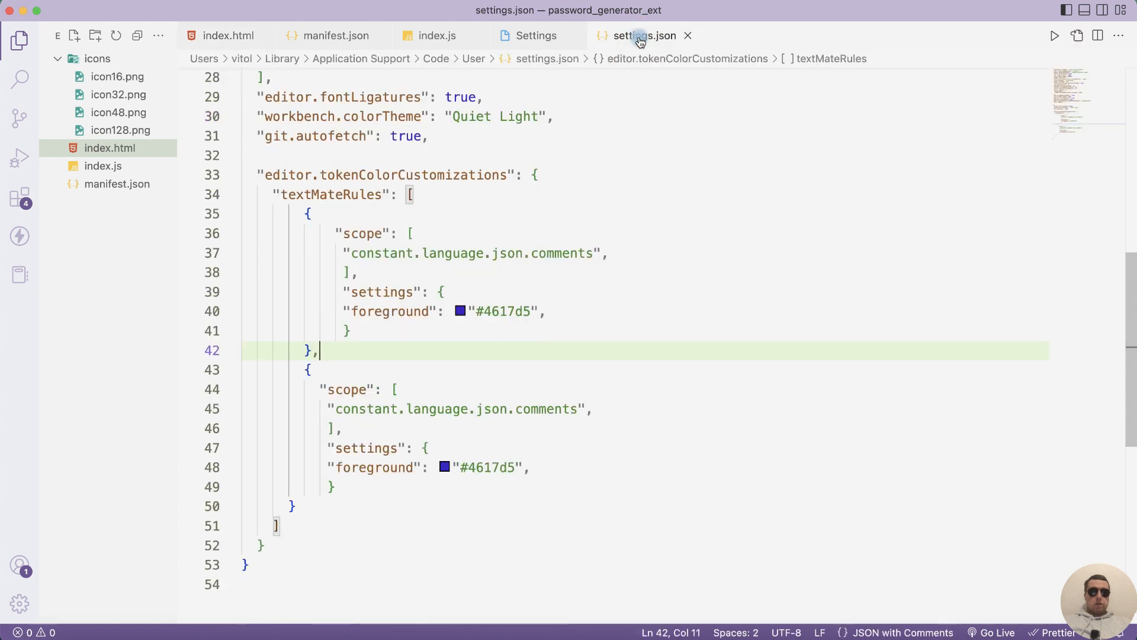
Step: Set the second rule's scope to entity.name.tag.html with red foreground #e91831
double_click(365, 408)
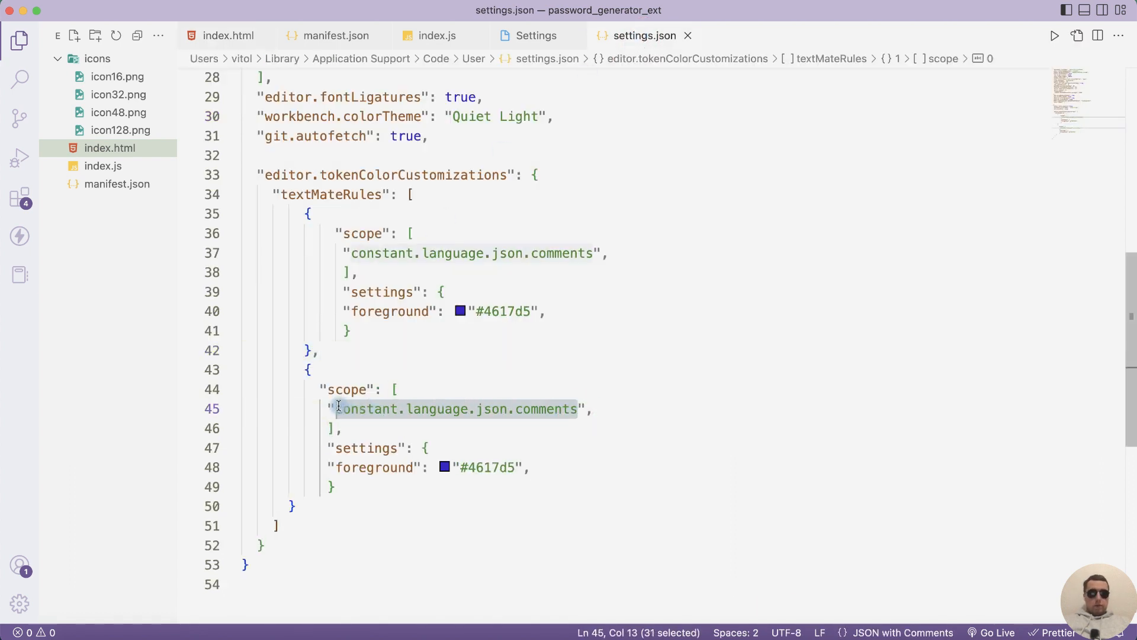
type("entity.name.tag.html\",")
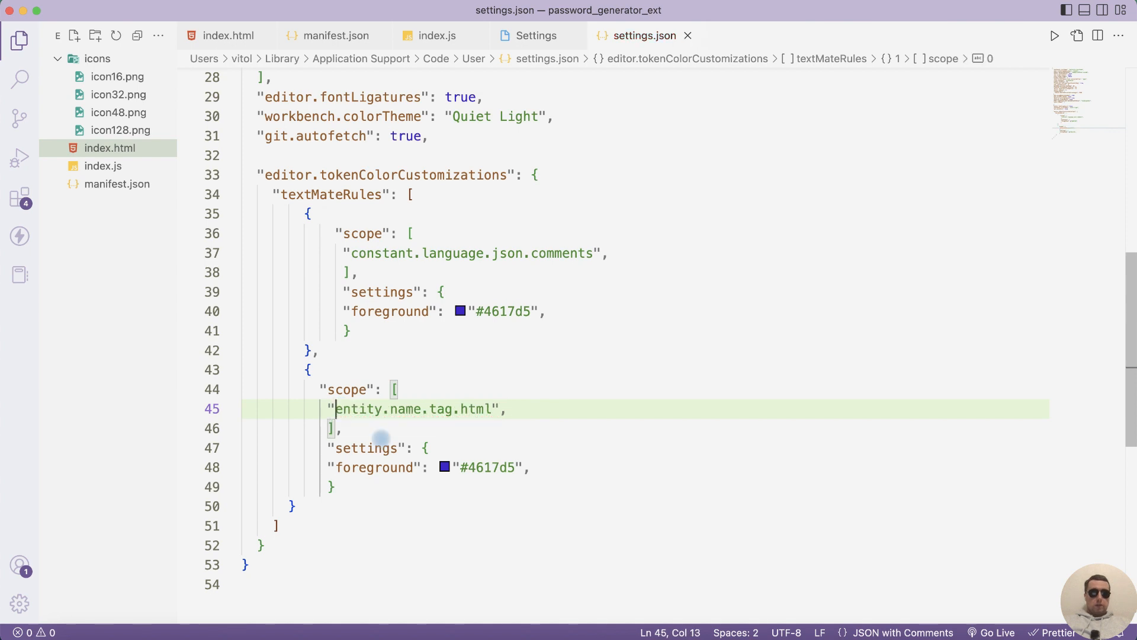
left_click(442, 467)
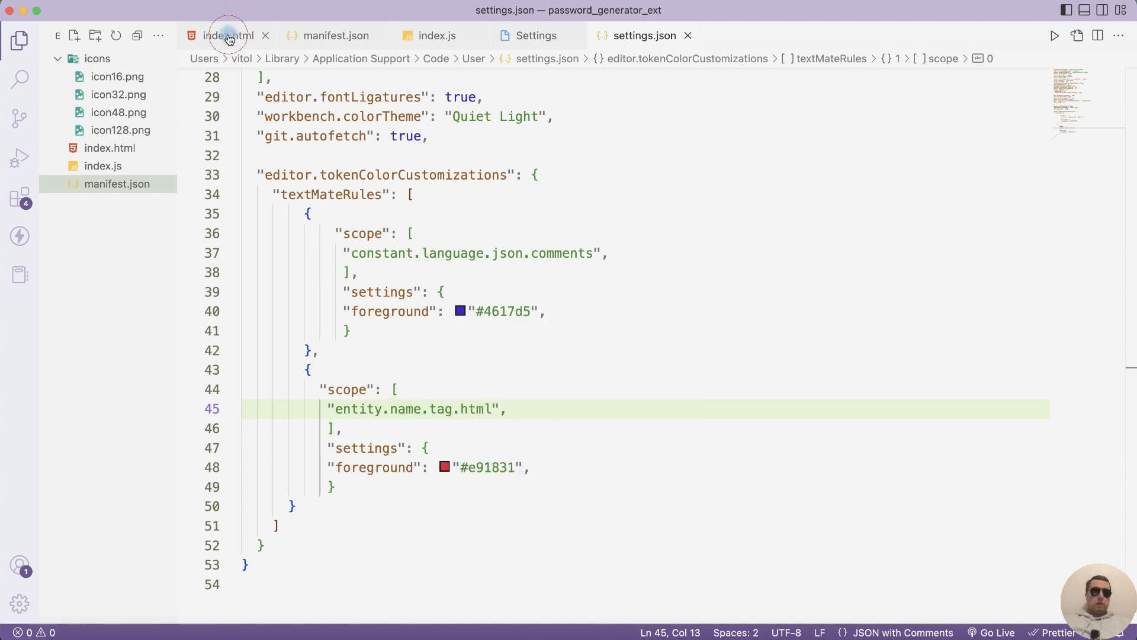
Step: Check the tag colours in index.html and return to settings.json
left_click(224, 36)
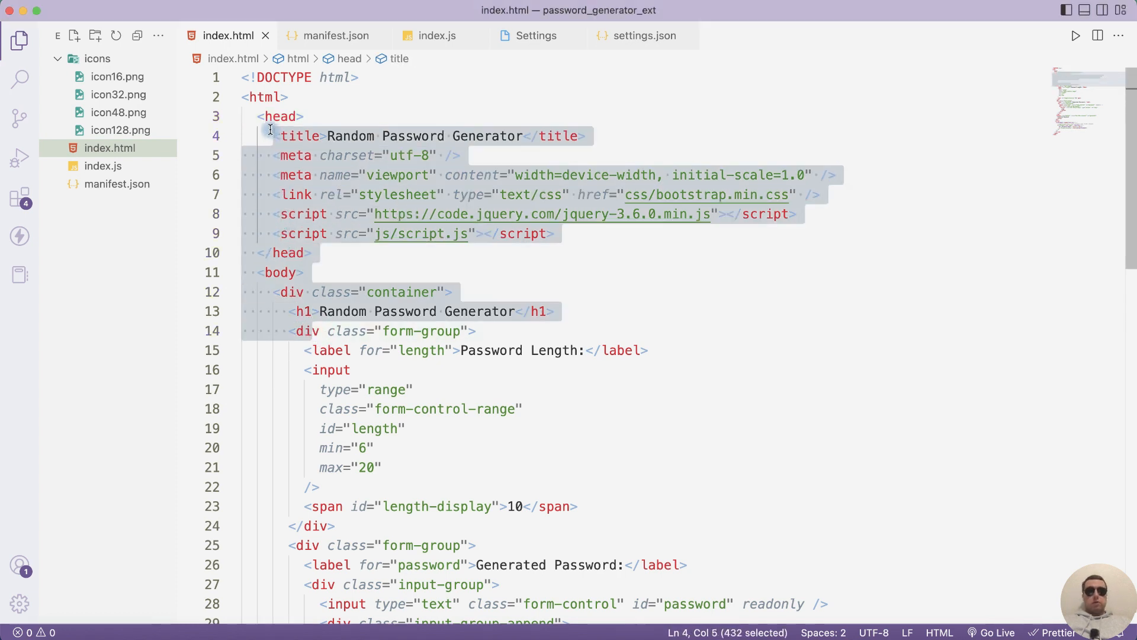
left_click(645, 36)
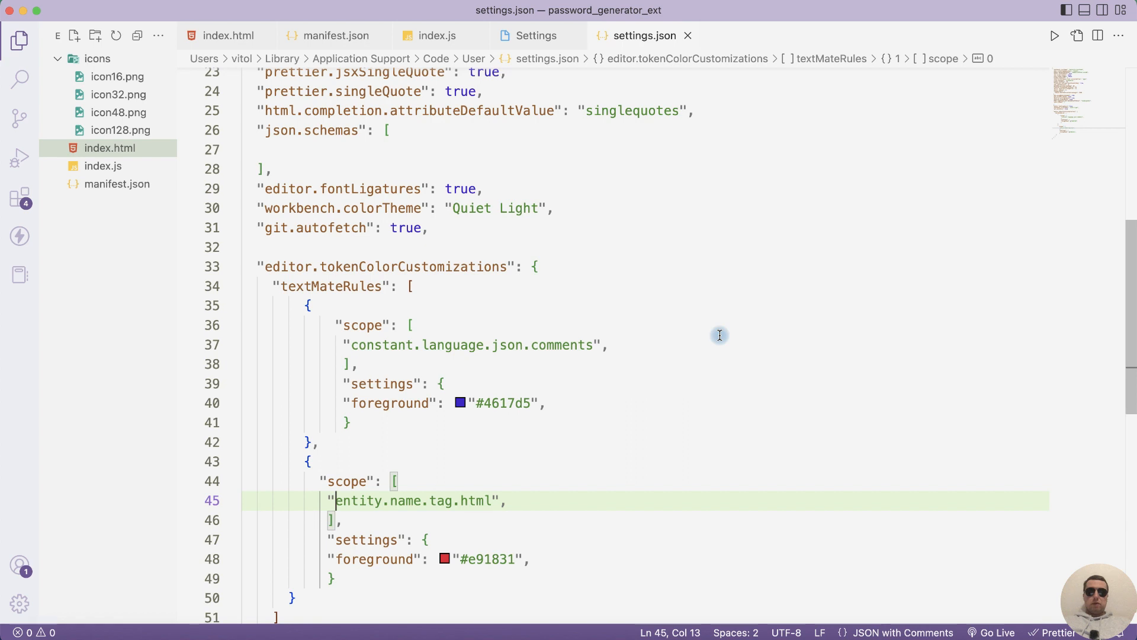